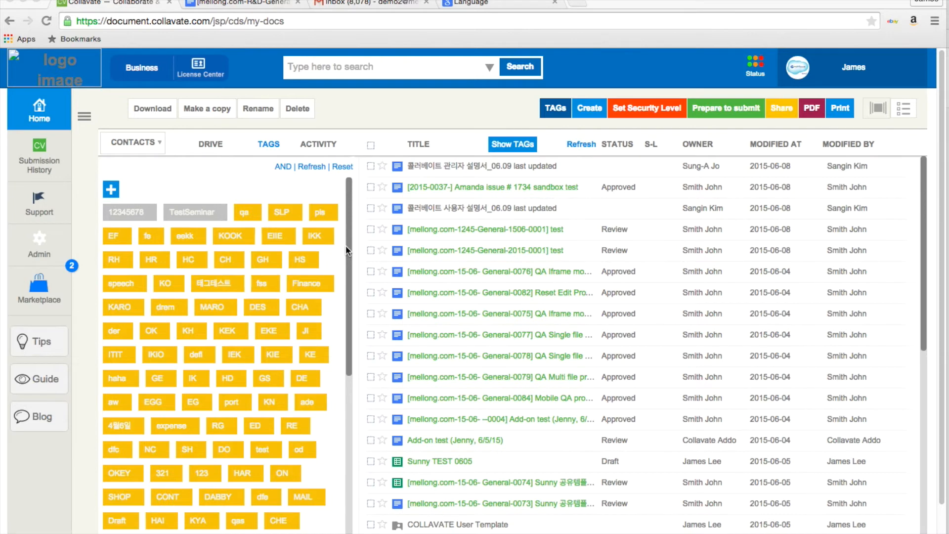
pyautogui.moveTo(618, 245)
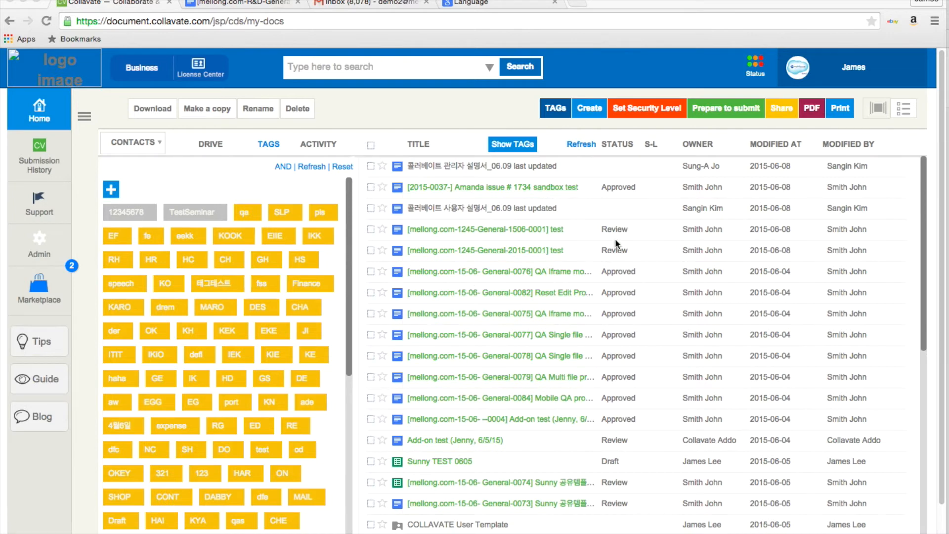
pyautogui.moveTo(583, 115)
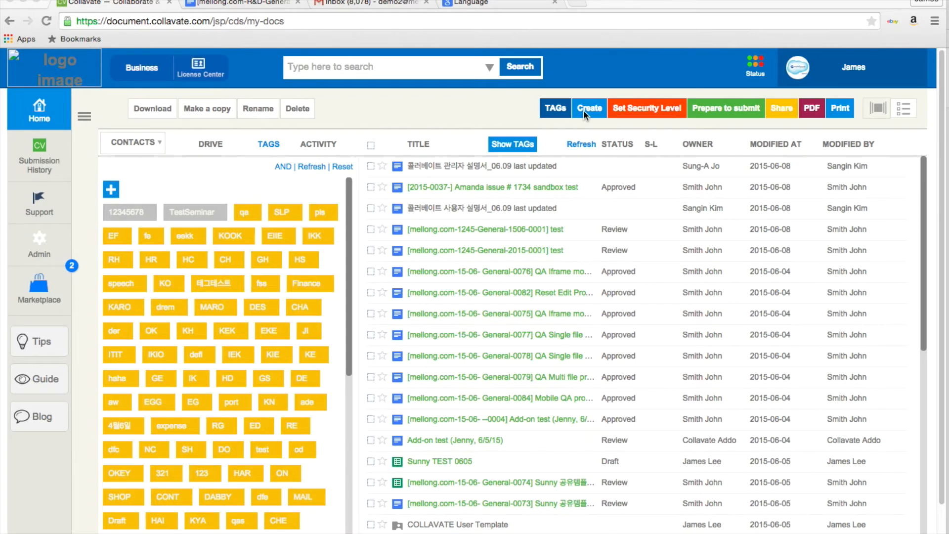
pyautogui.moveTo(585, 129)
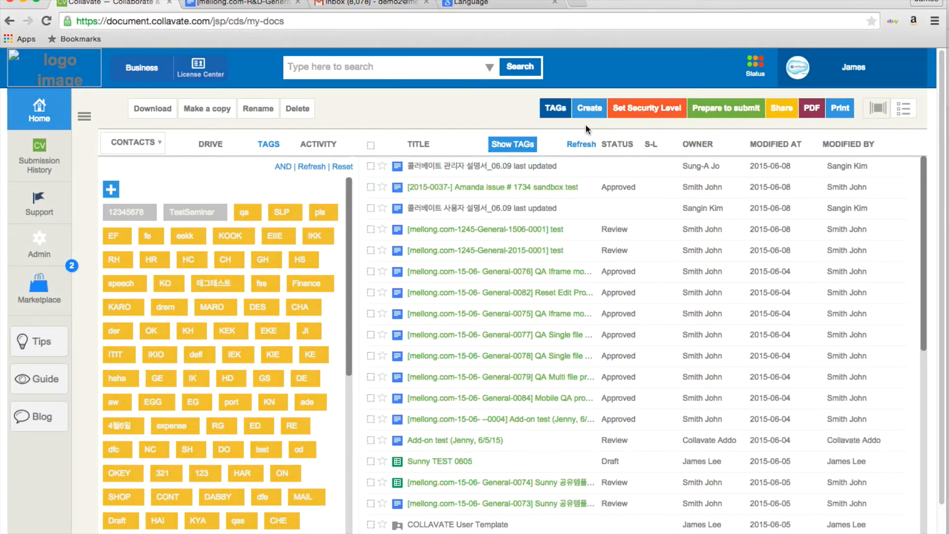
# Create a blank Collavate document, rename it 'Test', and open it in Google Docs
pyautogui.click(588, 108)
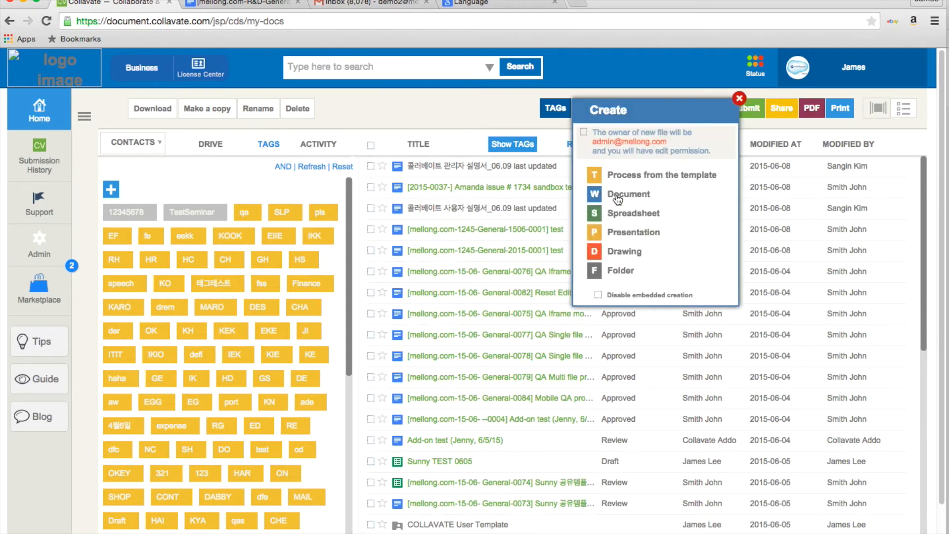
pyautogui.click(628, 194)
pyautogui.write('Test')
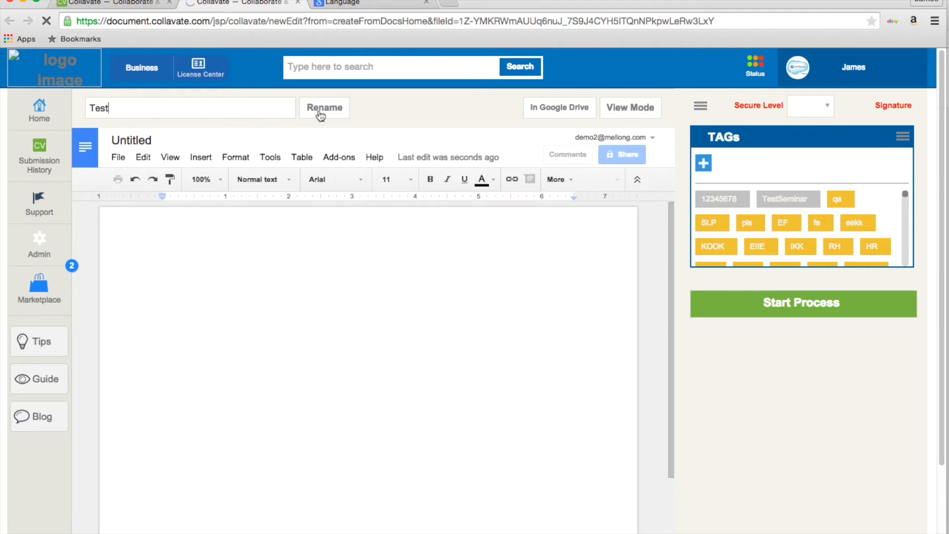
pyautogui.click(324, 108)
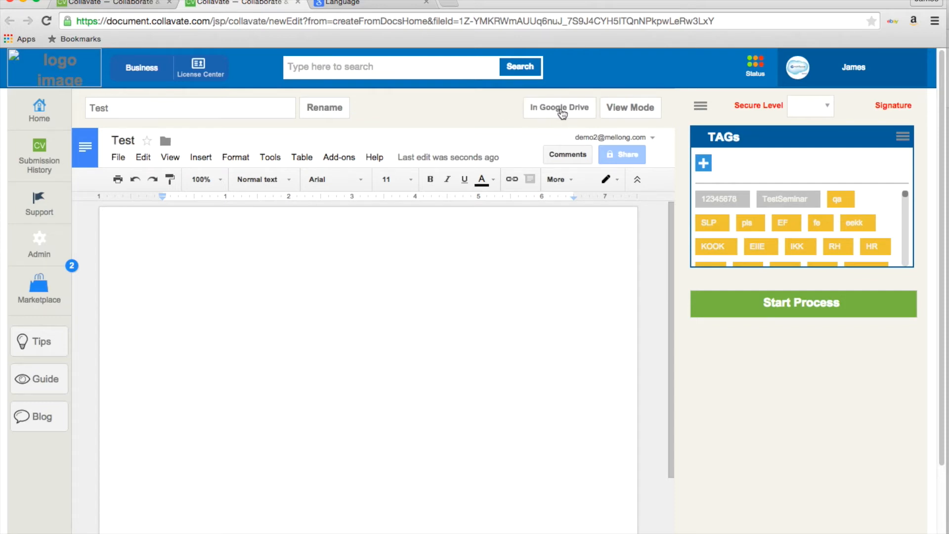
pyautogui.click(559, 108)
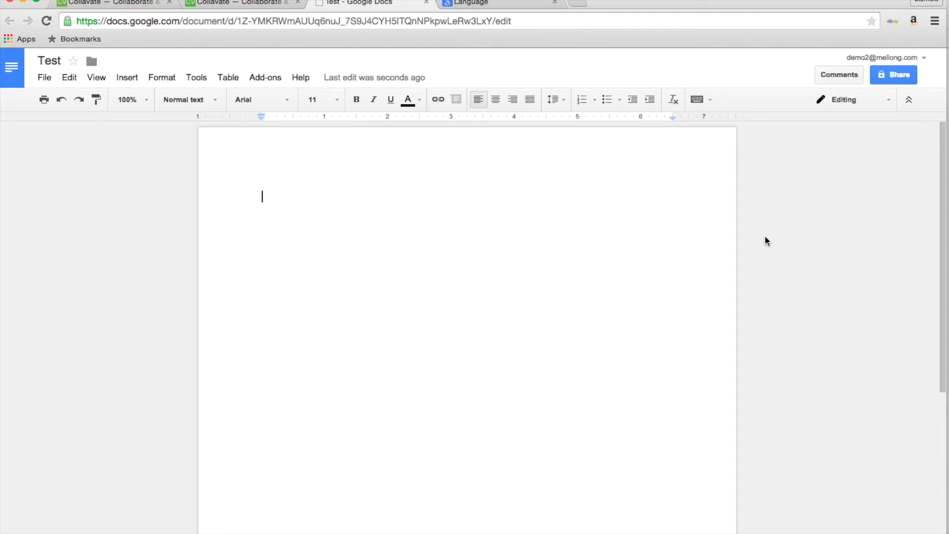
# View the Test document's advanced sharing settings to confirm it is private
pyautogui.click(893, 75)
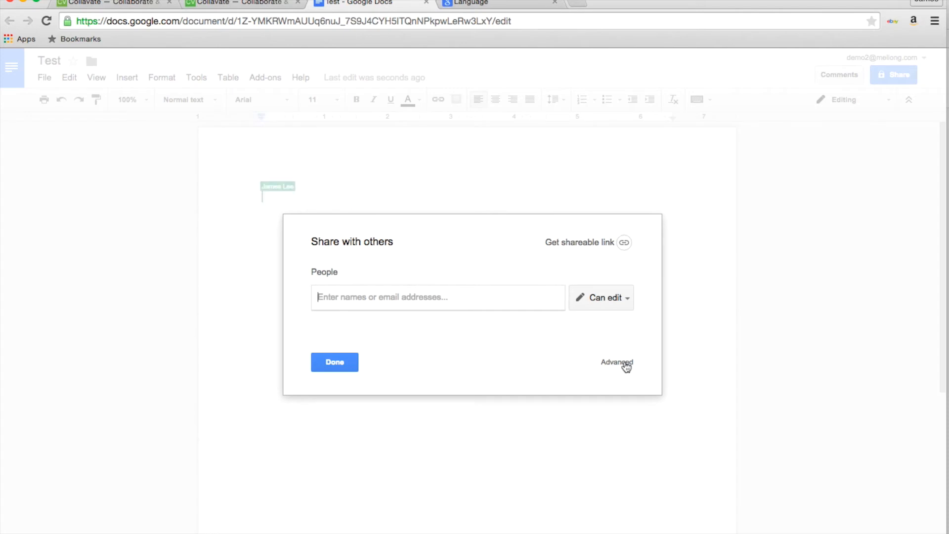
pyautogui.click(616, 361)
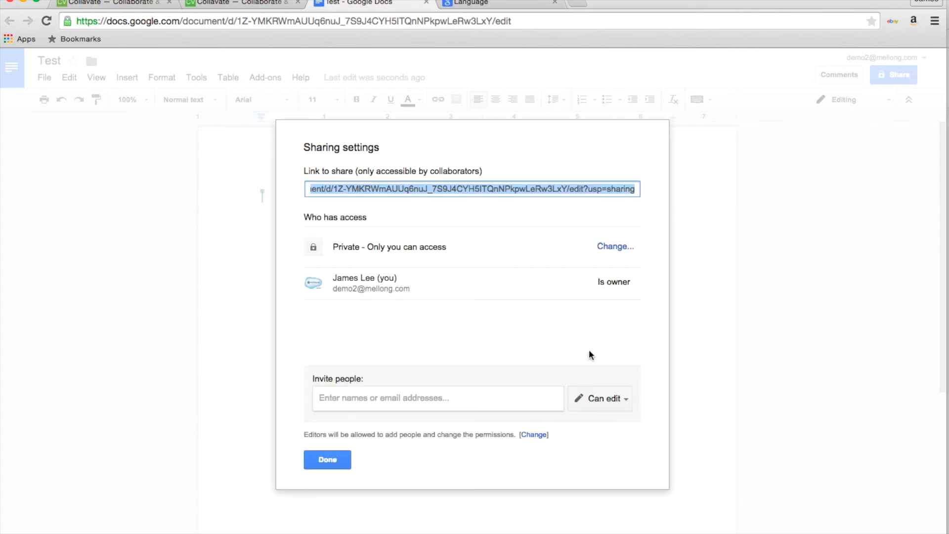
pyautogui.moveTo(340, 334)
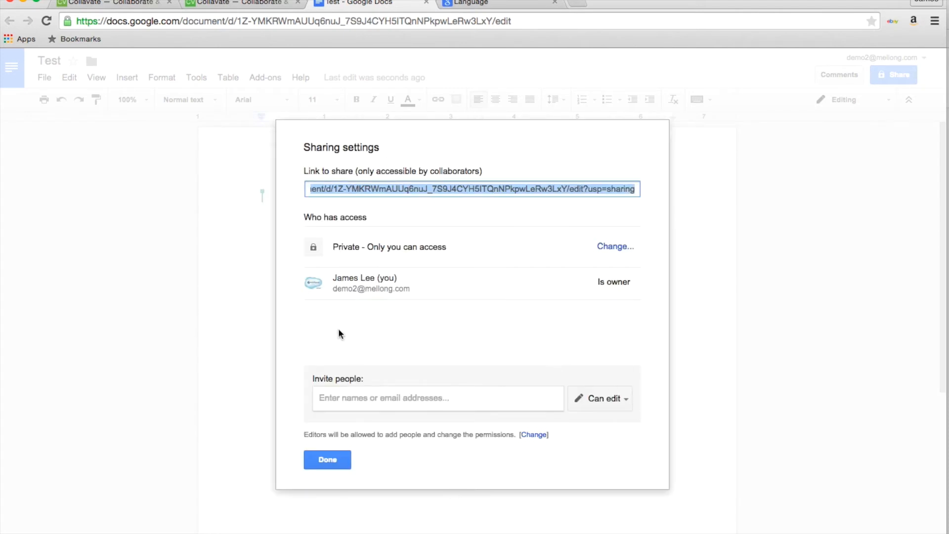
pyautogui.moveTo(420, 296)
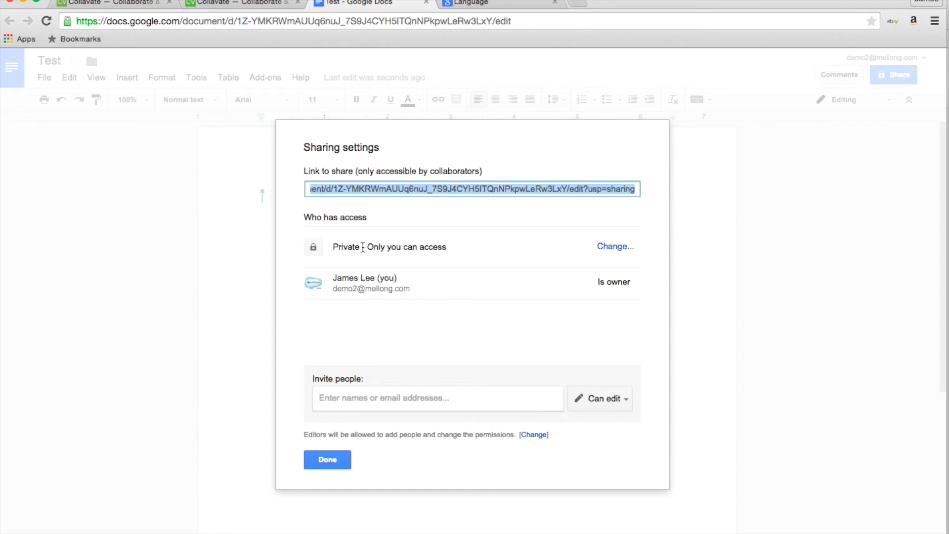
pyautogui.moveTo(449, 253)
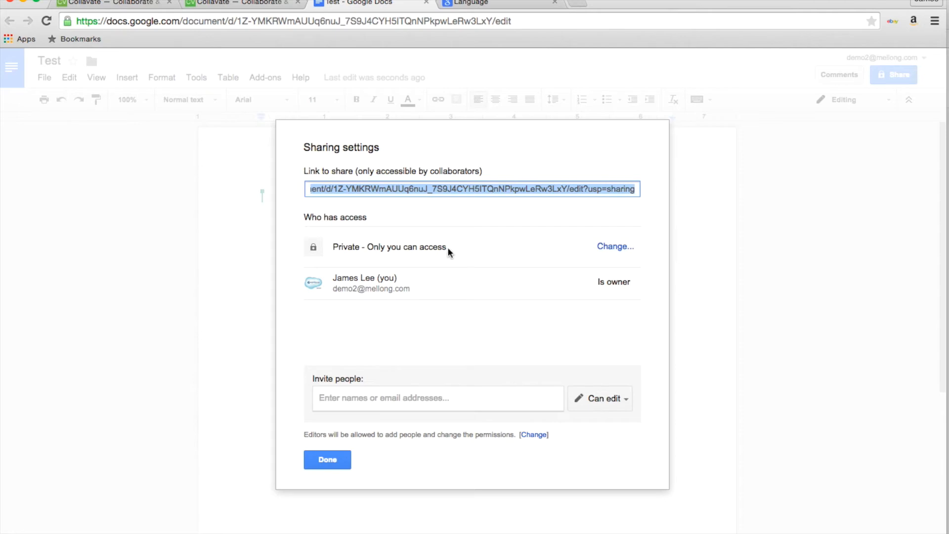
pyautogui.moveTo(606, 284)
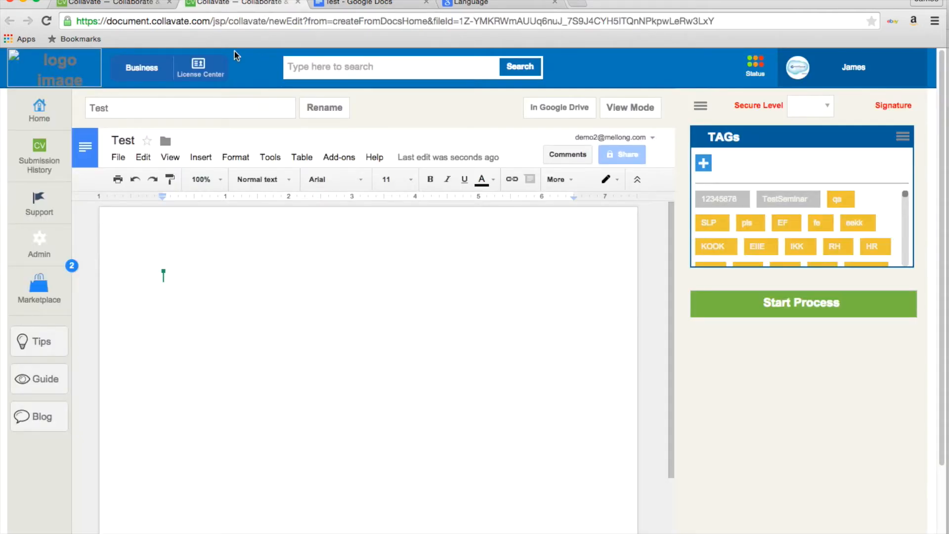
# Refresh the Collavate home list so Test appears at the top, and close the extra tab
pyautogui.click(39, 110)
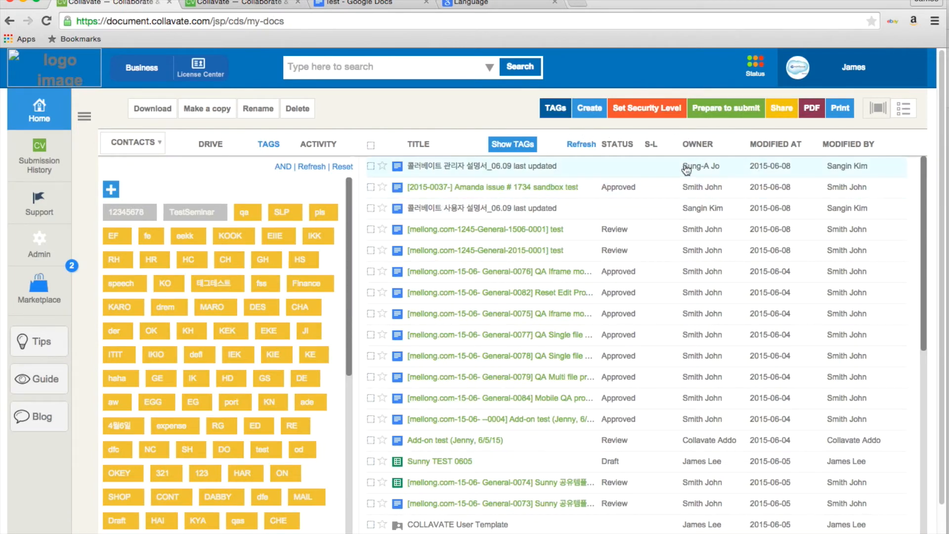
pyautogui.click(580, 144)
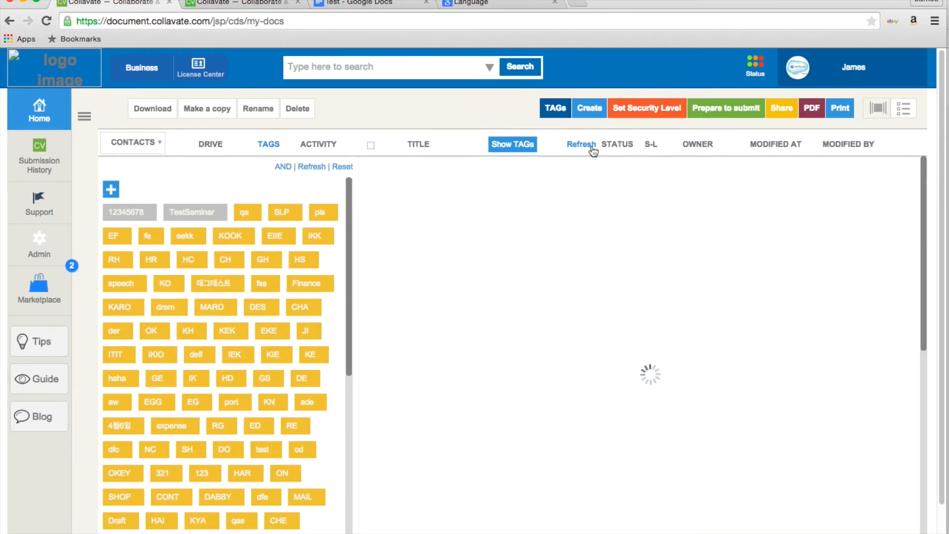
pyautogui.click(580, 144)
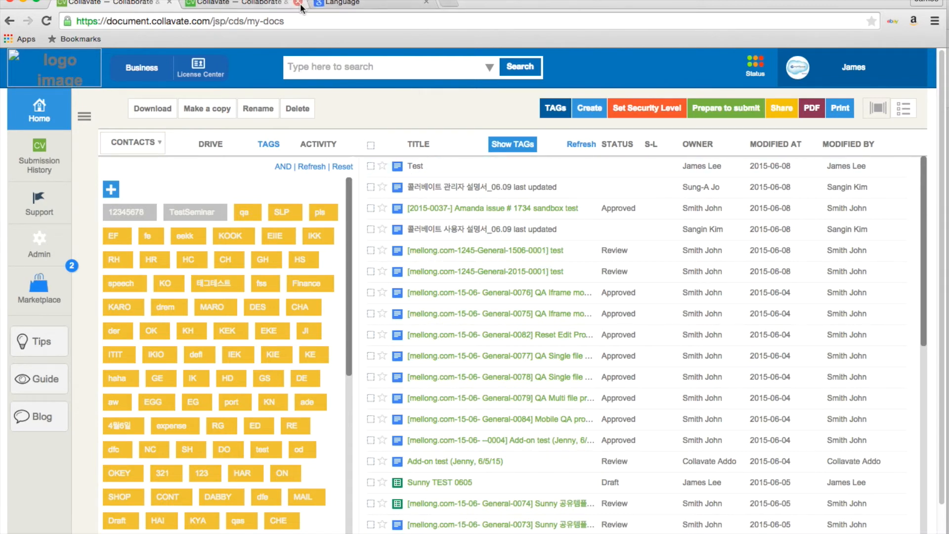
pyautogui.click(300, 3)
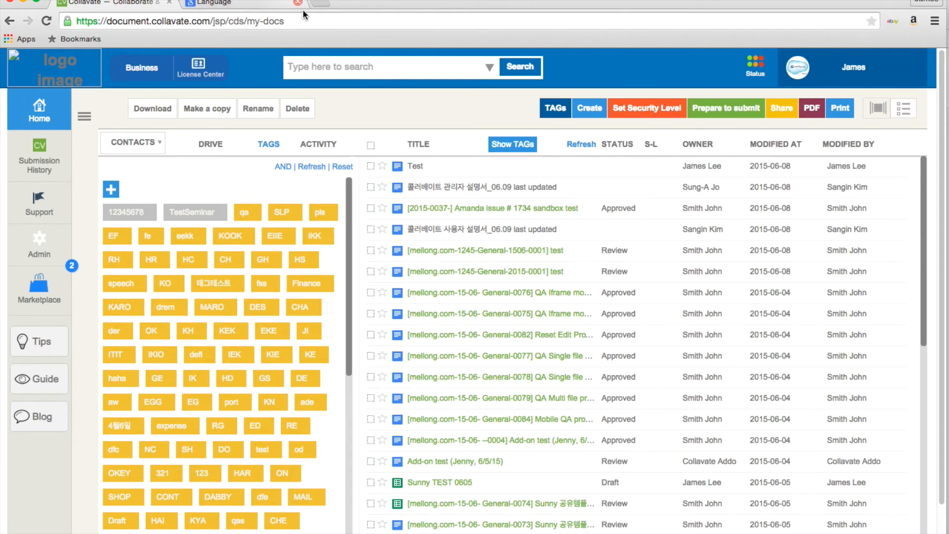
pyautogui.moveTo(563, 150)
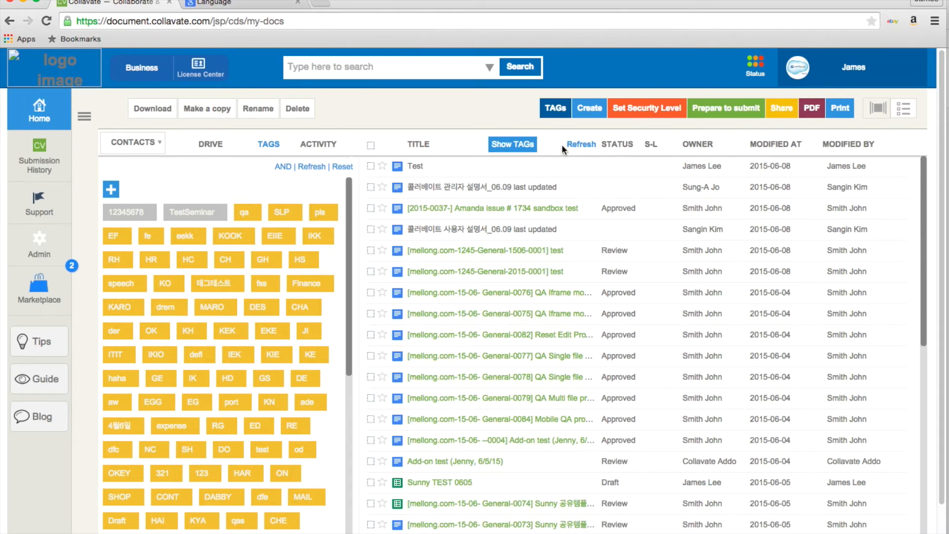
# Prepare Test for submission with Mellong Admin (mellong.com) as the approval reviewer
pyautogui.click(370, 166)
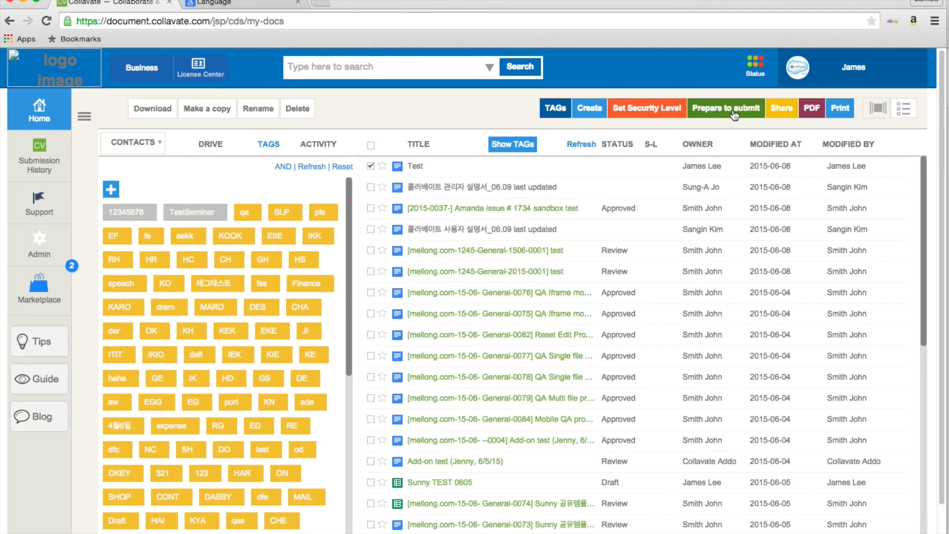
pyautogui.click(726, 108)
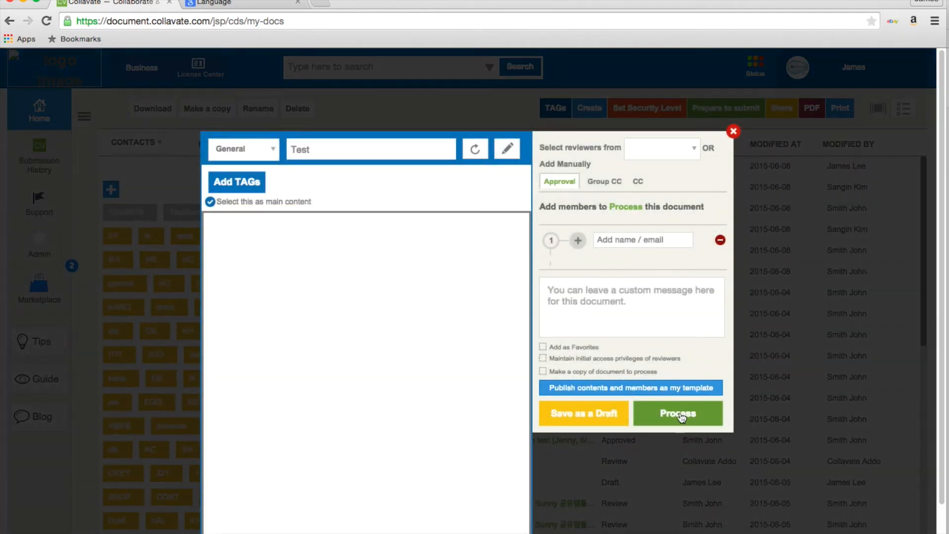
pyautogui.click(542, 359)
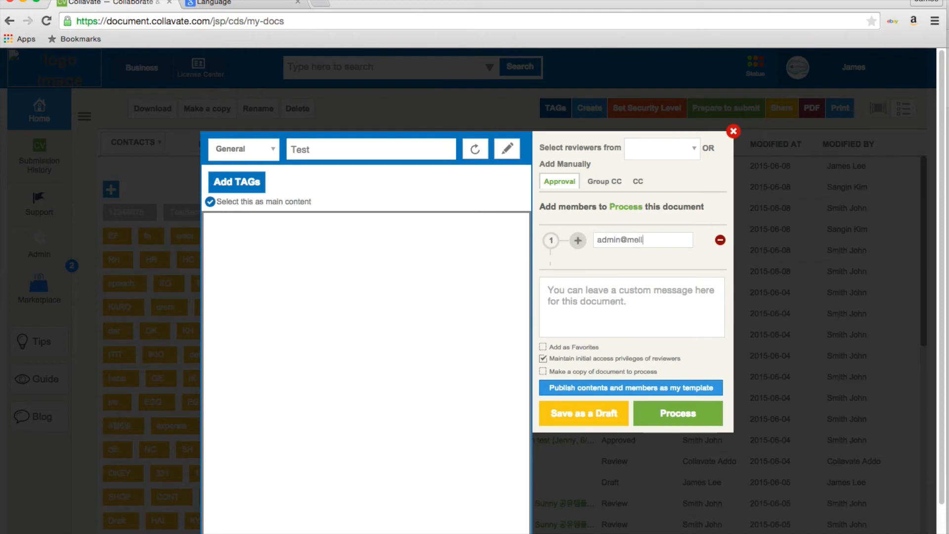
pyautogui.write('ong.com')
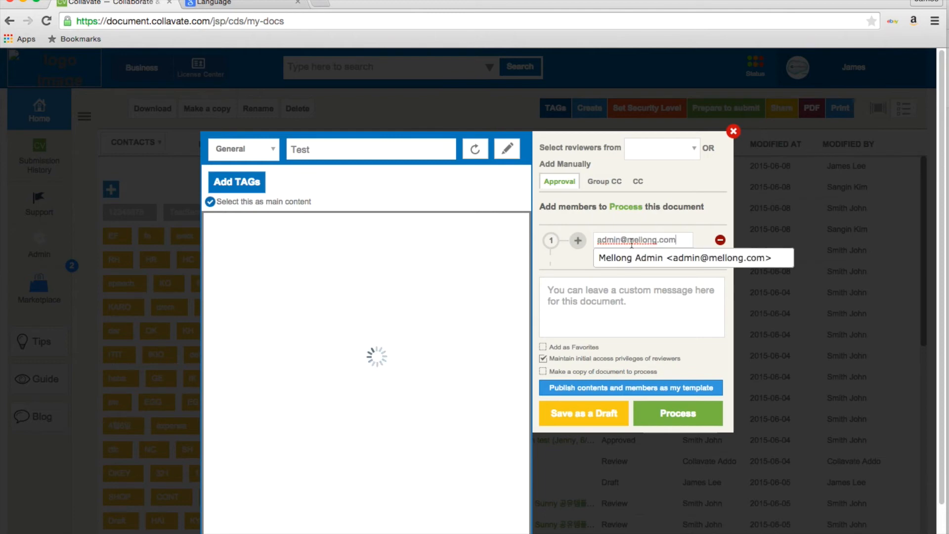
pyautogui.click(690, 257)
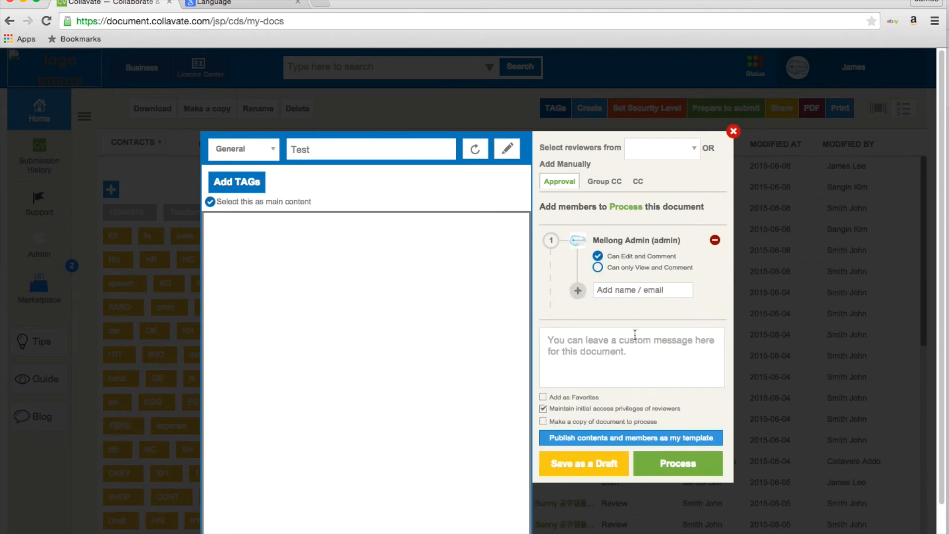
pyautogui.moveTo(634, 357)
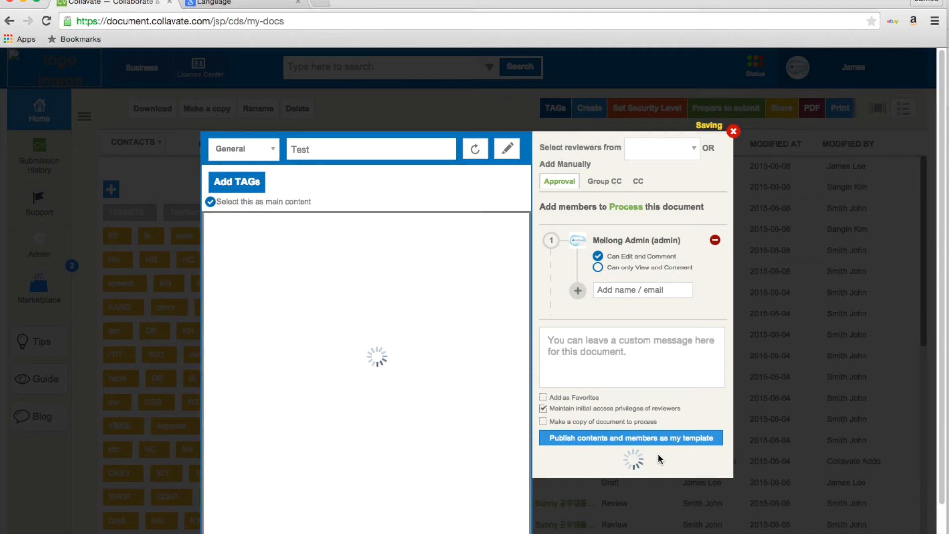
# Process the submission and open '[mellong.com-R&D-General-1506-0002] Test' from My Docs
pyautogui.click(733, 131)
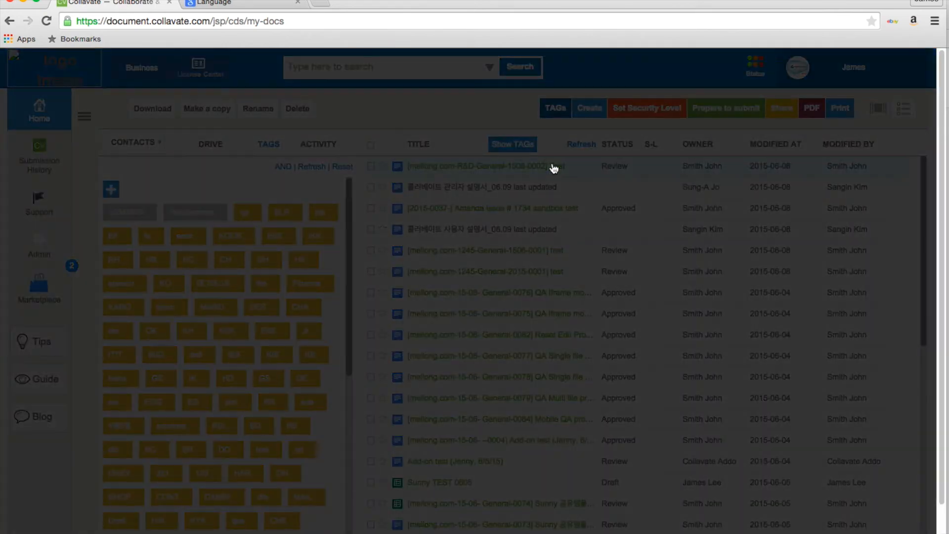
pyautogui.click(484, 166)
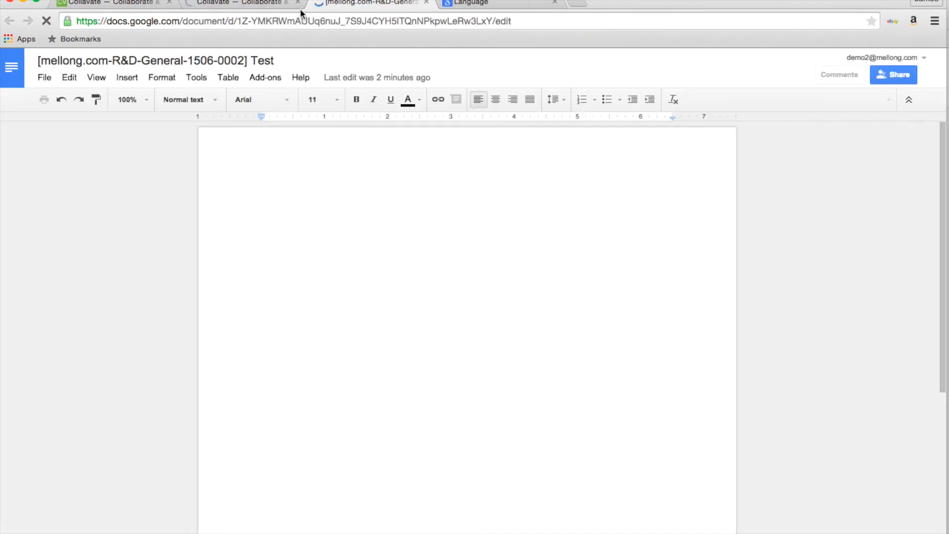
pyautogui.click(893, 75)
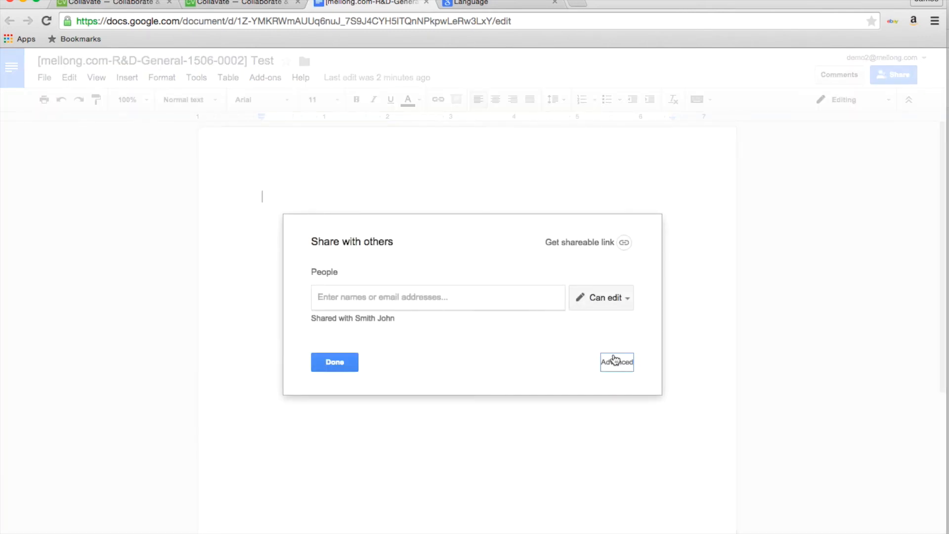
pyautogui.click(616, 362)
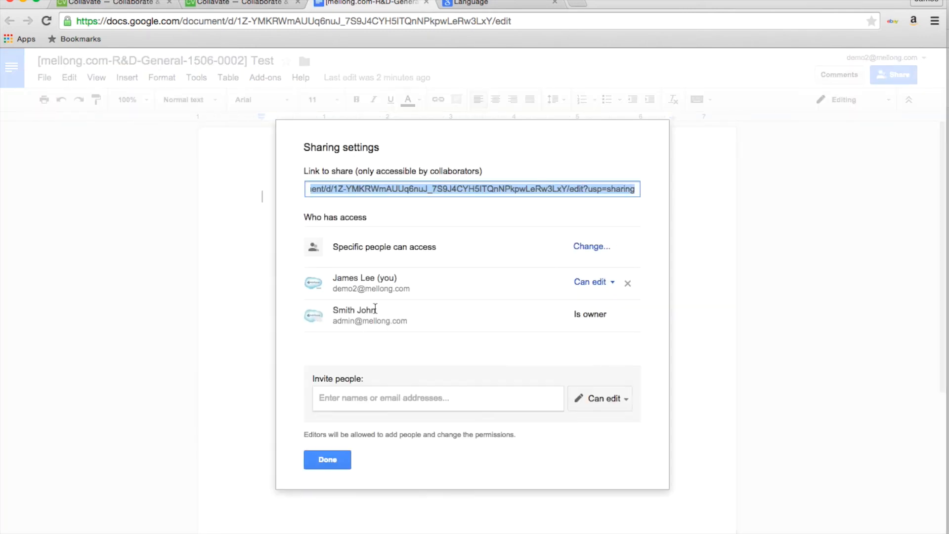
pyautogui.moveTo(608, 328)
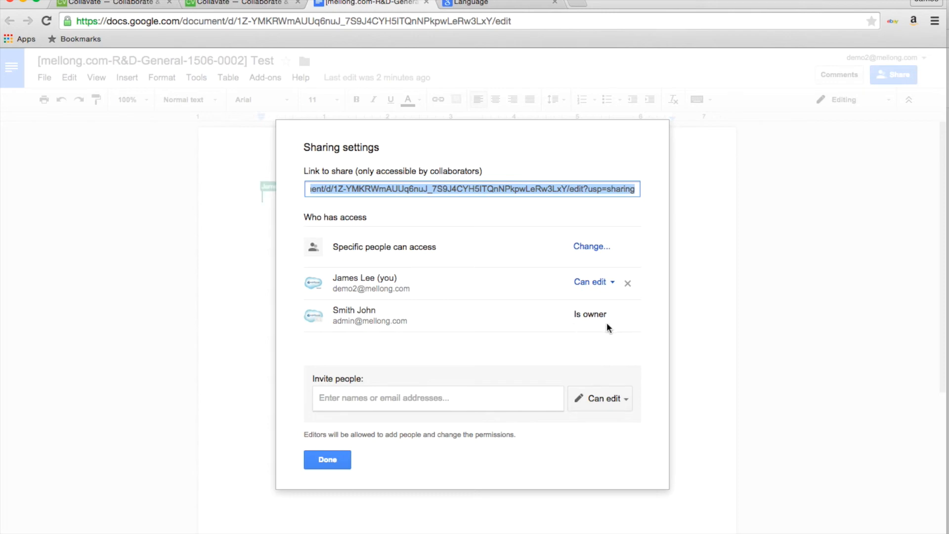
pyautogui.moveTo(339, 323)
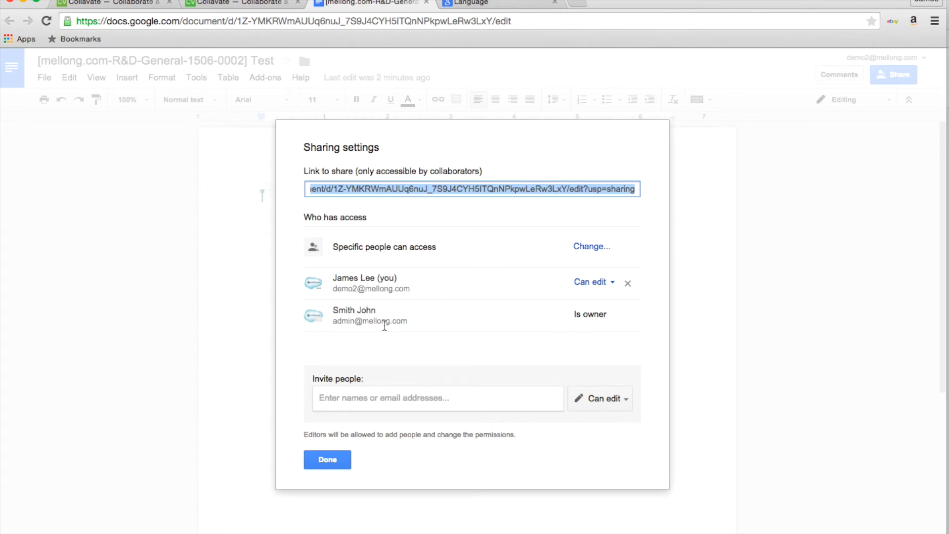
pyautogui.moveTo(379, 301)
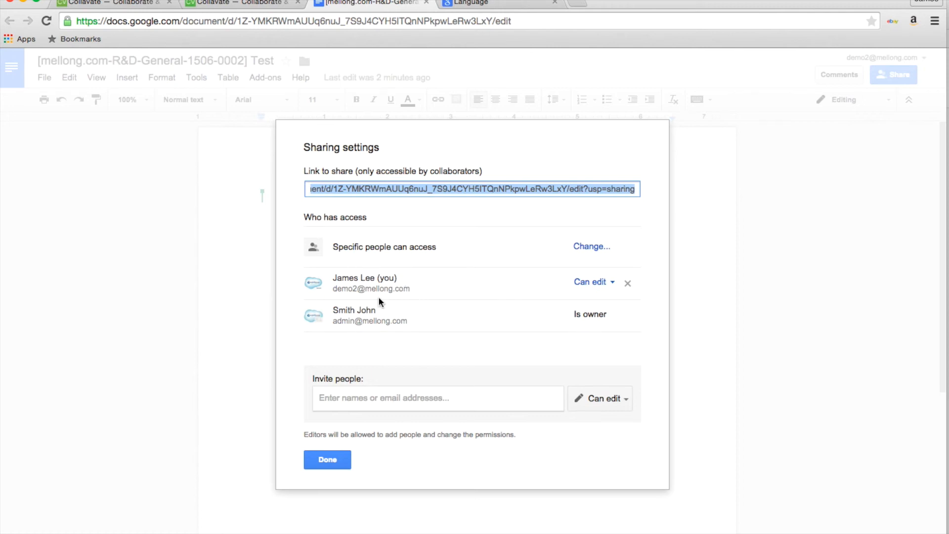
pyautogui.moveTo(465, 294)
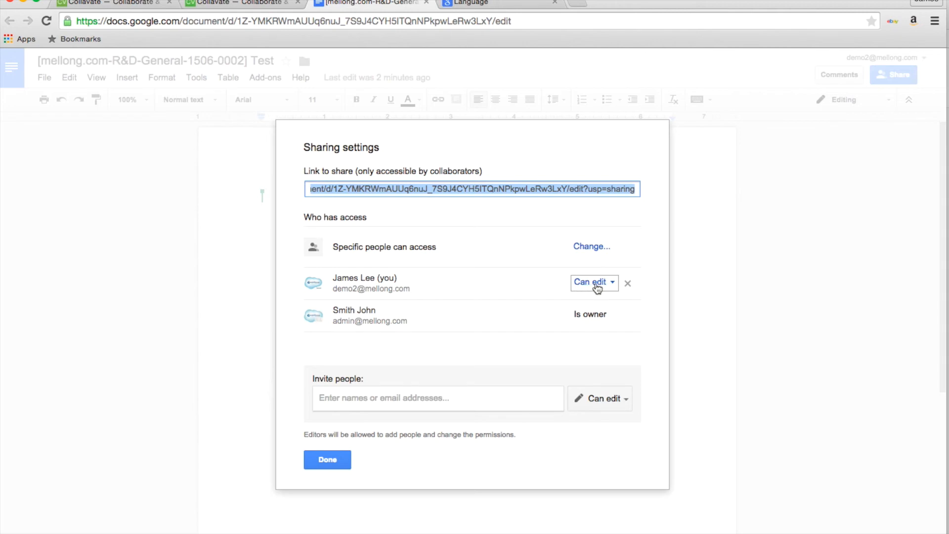
pyautogui.moveTo(292, 93)
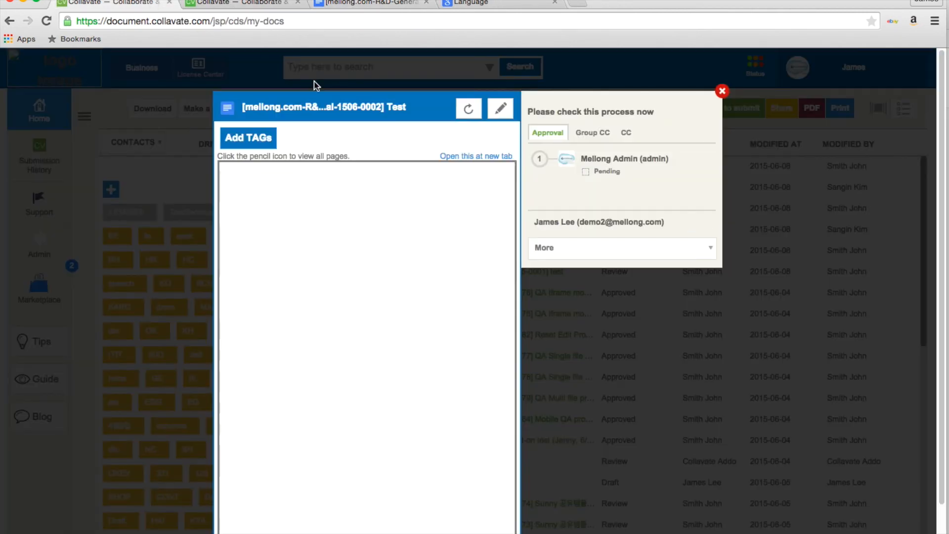
# Close the approval preview popup and switch to the Google Drive tab
pyautogui.click(722, 91)
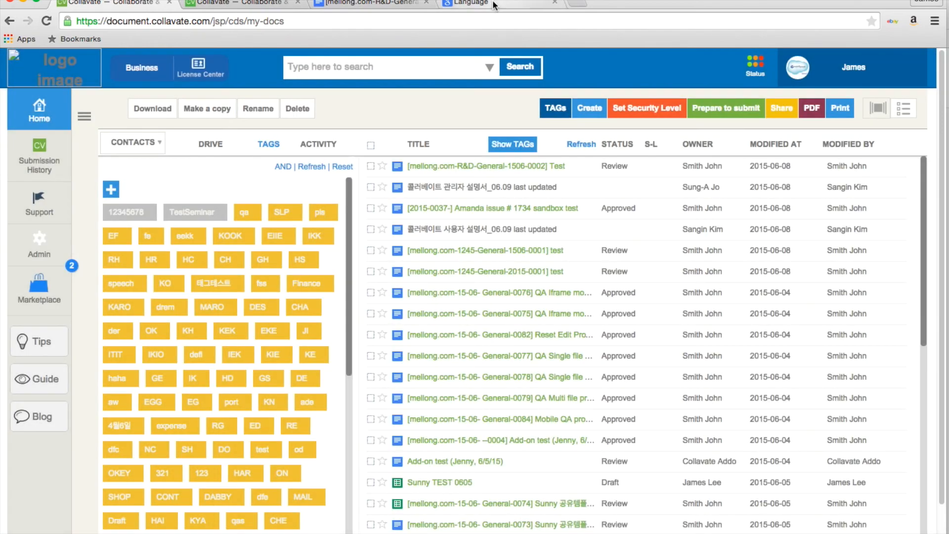
pyautogui.click(469, 3)
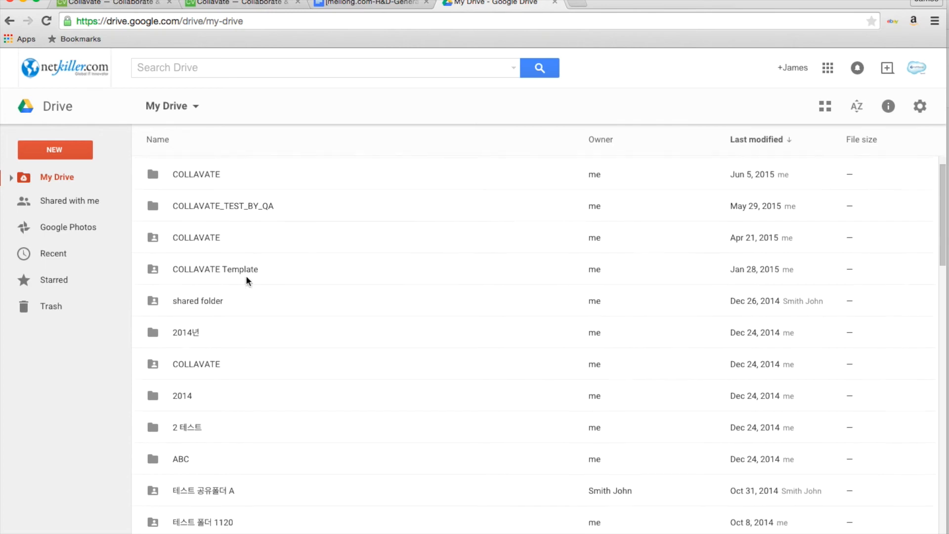
# Search Drive for 'test' and bring up the submitted document's activity panel
pyautogui.scroll(-3)
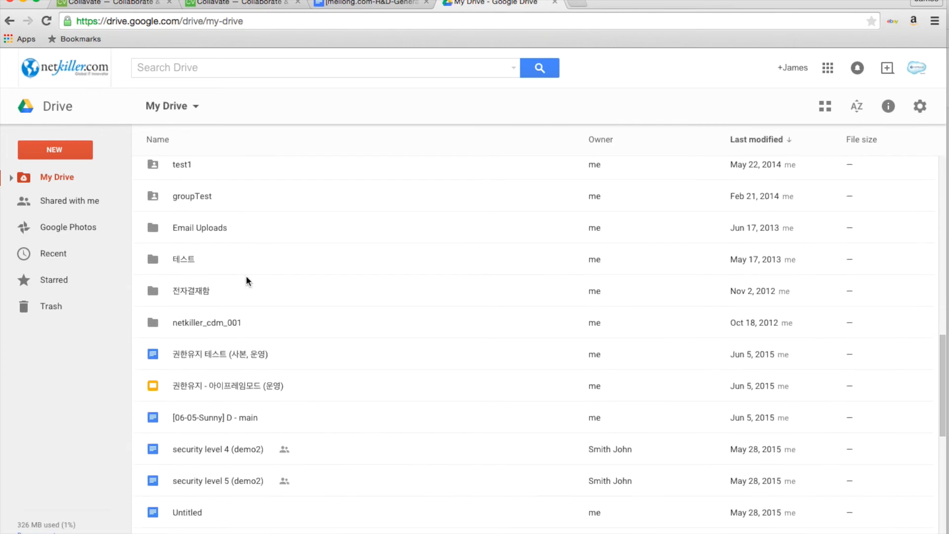
pyautogui.moveTo(607, 284)
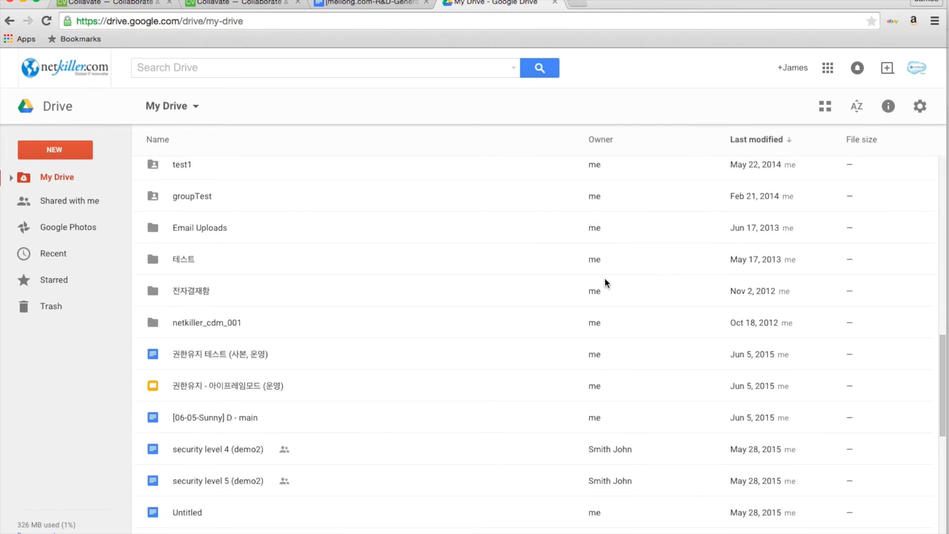
pyautogui.scroll(-3)
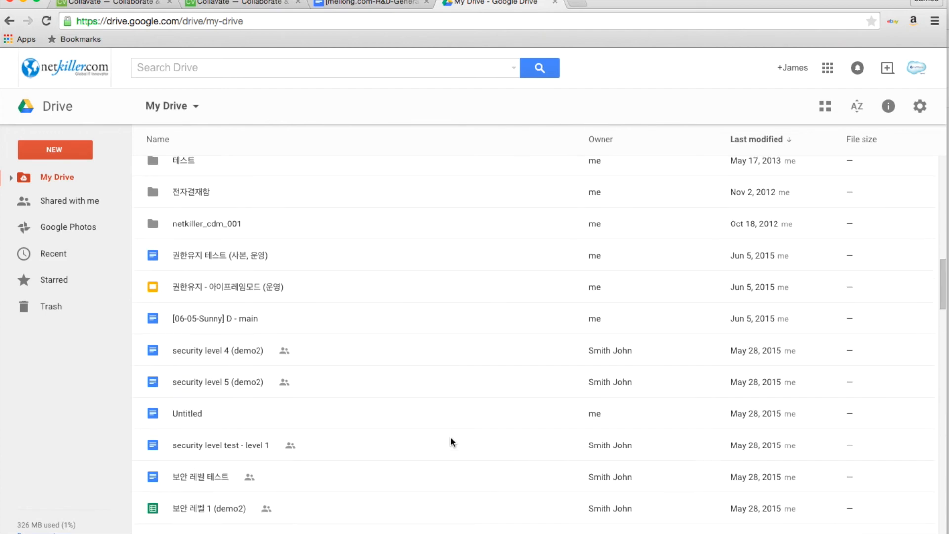
pyautogui.write('t')
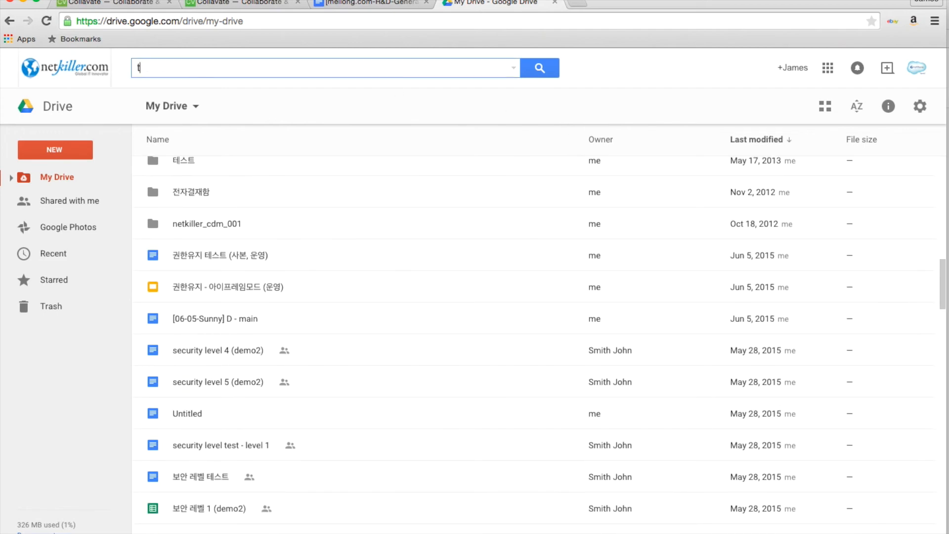
pyautogui.click(537, 67)
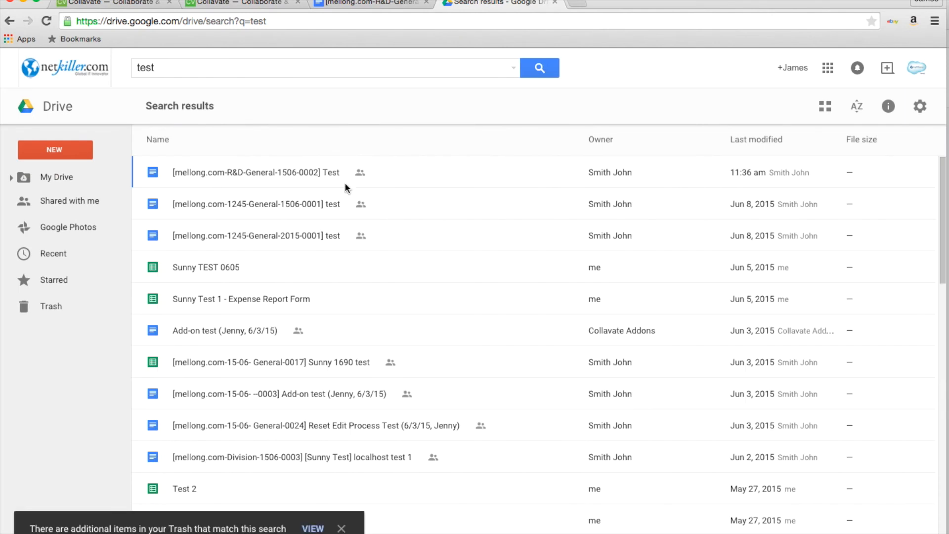
pyautogui.moveTo(272, 218)
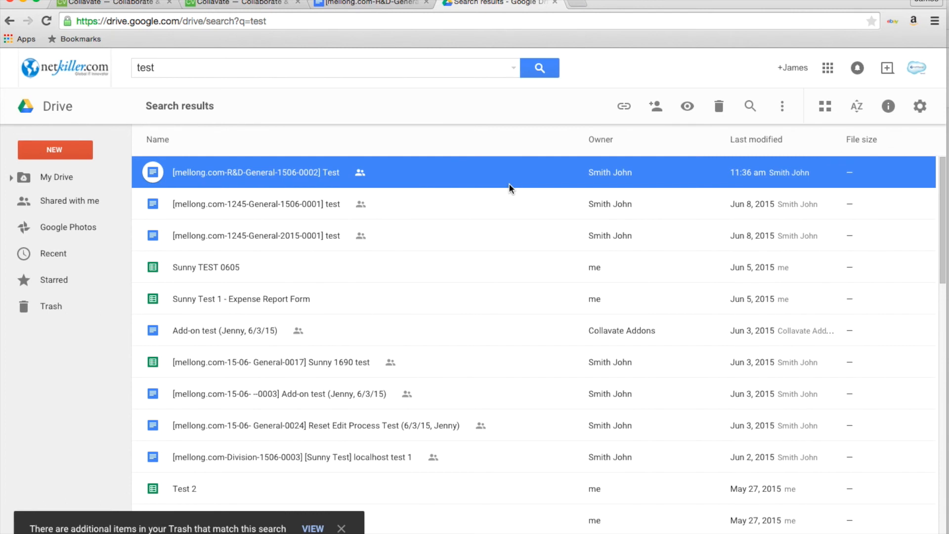
pyautogui.moveTo(668, 175)
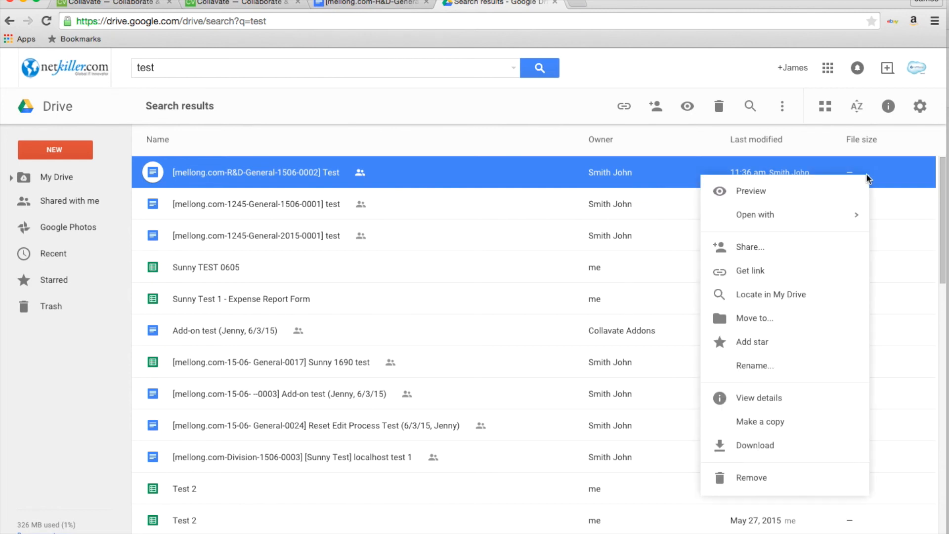
pyautogui.moveTo(644, 507)
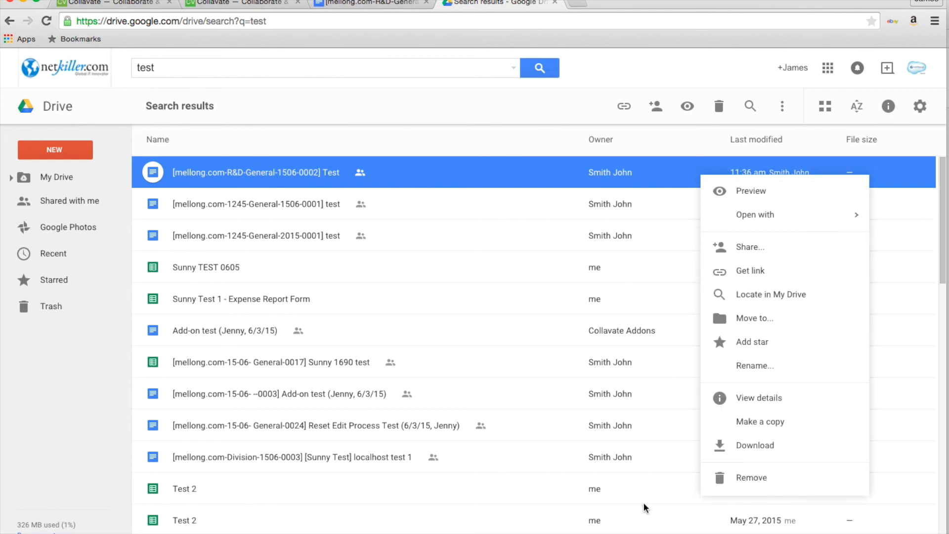
pyautogui.click(758, 397)
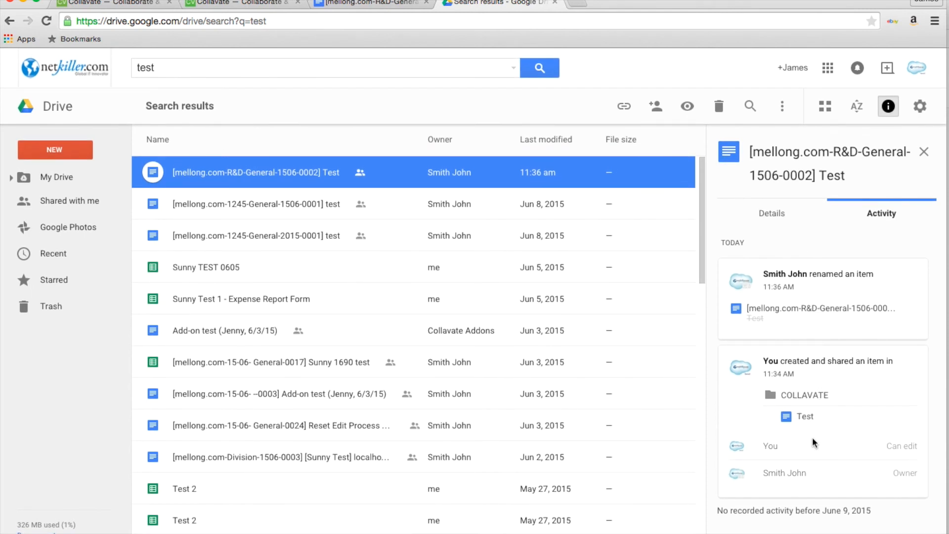
pyautogui.moveTo(781, 398)
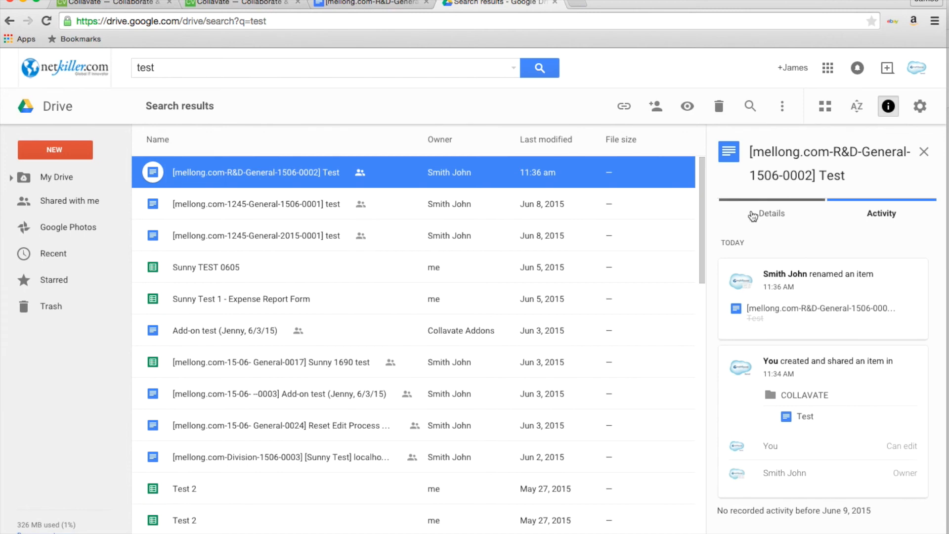
# Review the document's details showing owner Smith John and COLLAVATE folder location
pyautogui.click(771, 213)
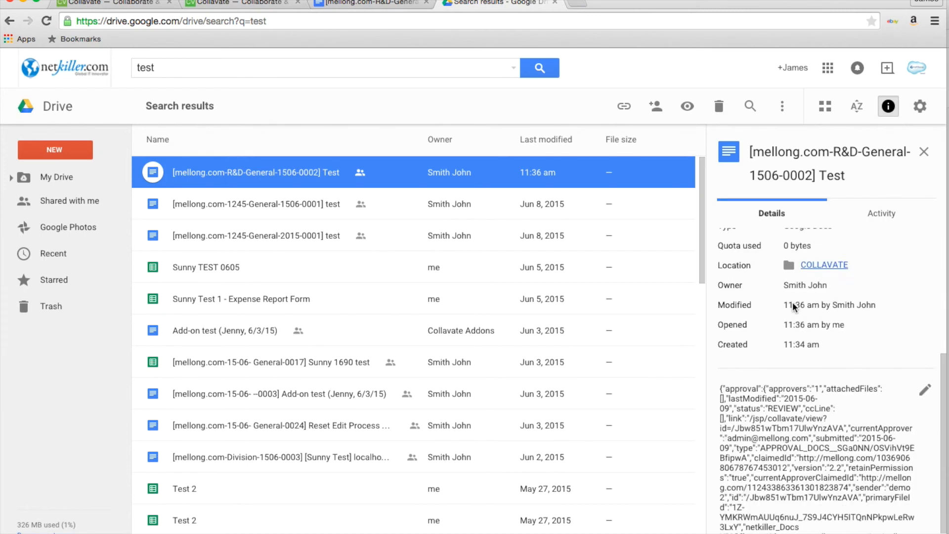
pyautogui.scroll(3)
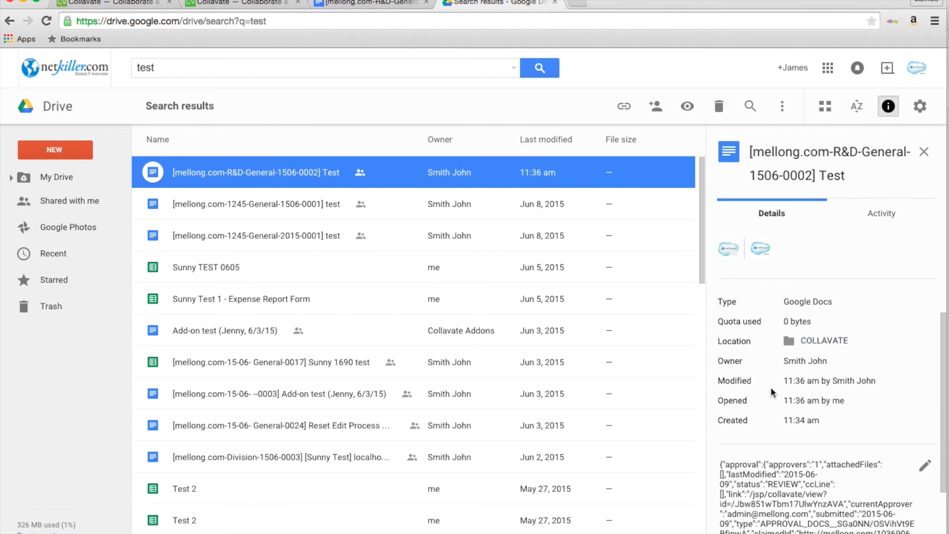
pyautogui.moveTo(738, 412)
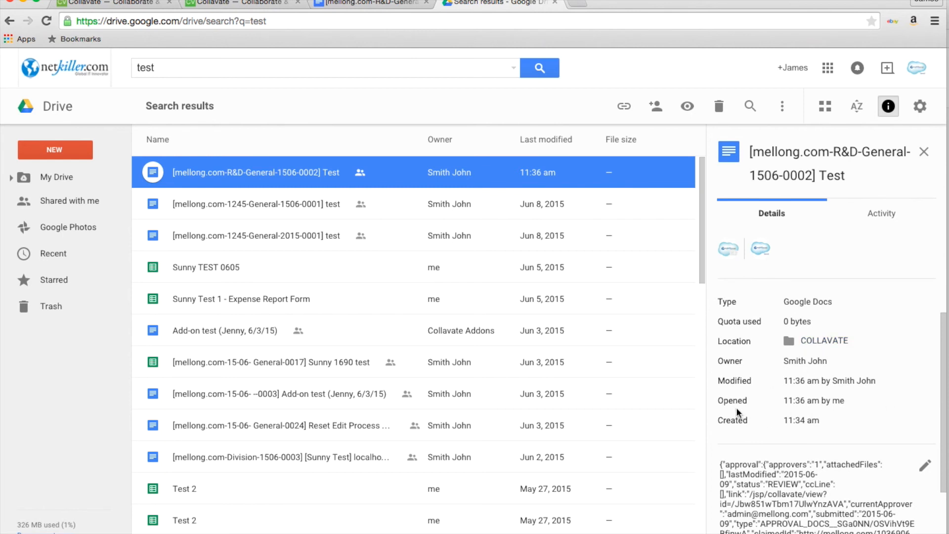
pyautogui.scroll(-3)
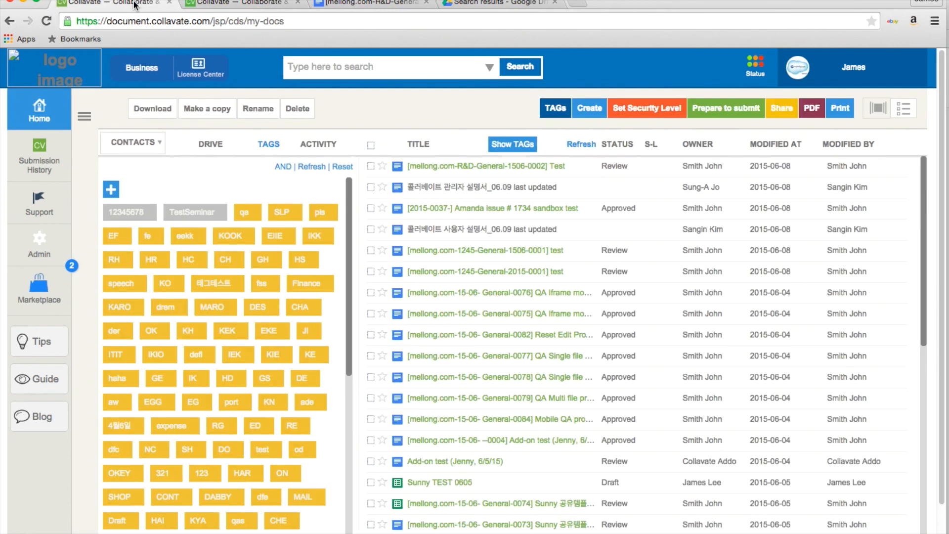
pyautogui.moveTo(297, 108)
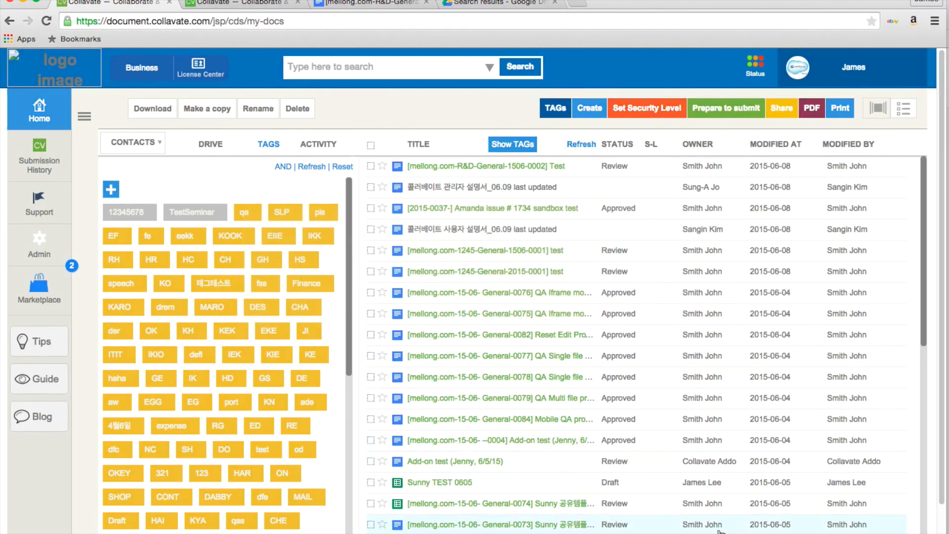
pyautogui.moveTo(413, 67)
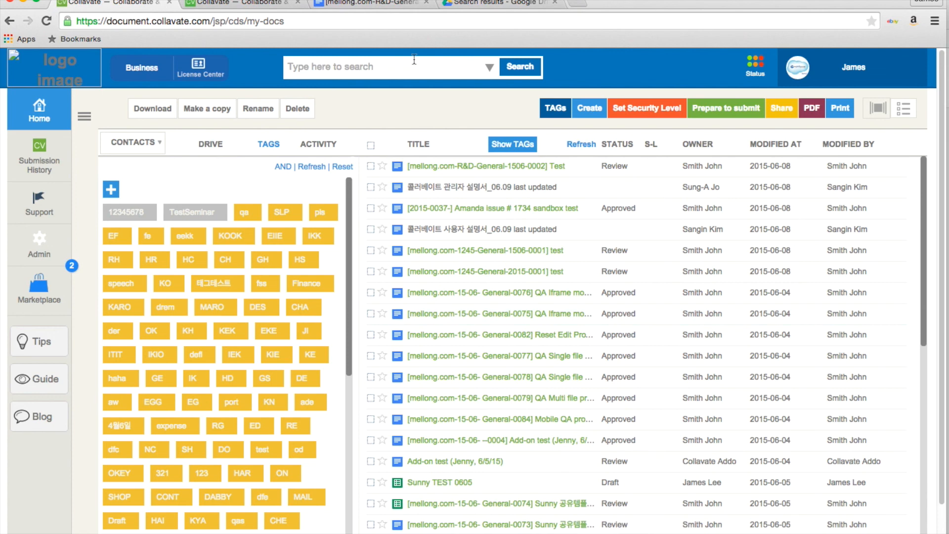